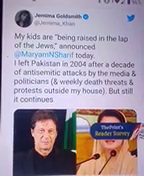
{"action": "scroll", "scroll_direction": "down", "scroll_amount": 3}
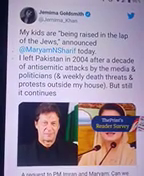